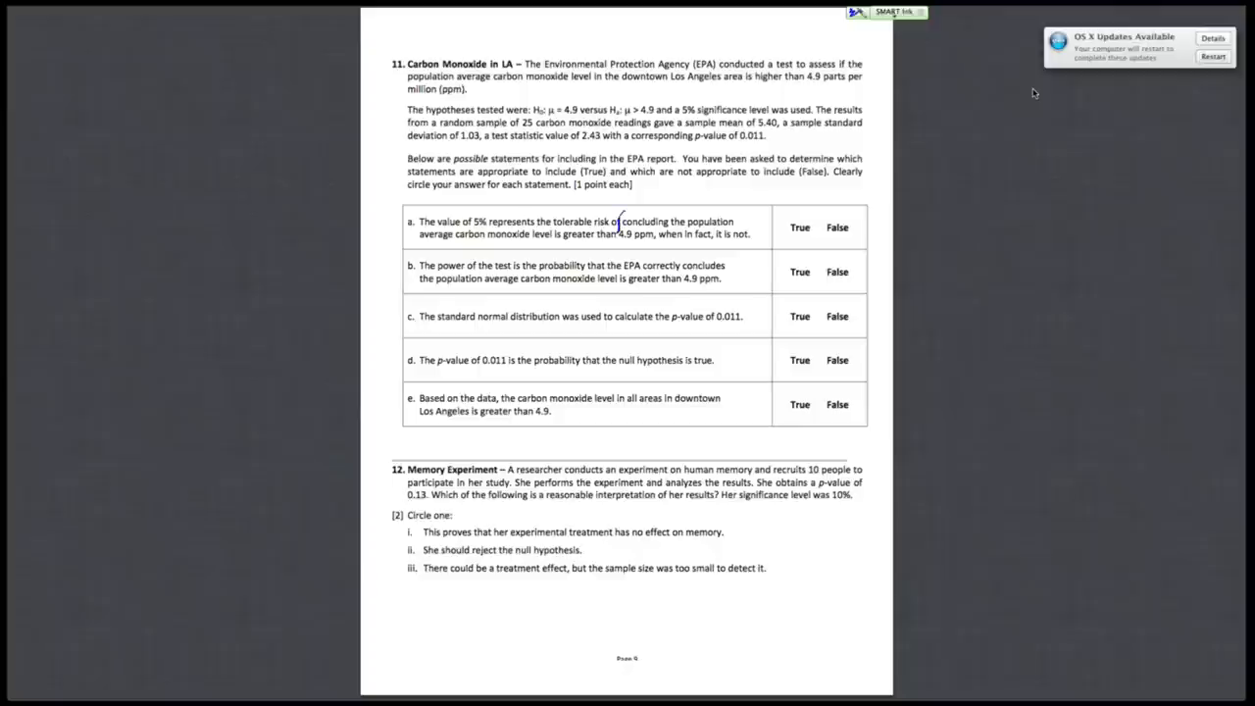
# - Loop the risk phrase in statement a, circle 5% as a Type I error, and circle True
pyautogui.moveTo(618, 221); pyautogui.dragTo(741, 211)
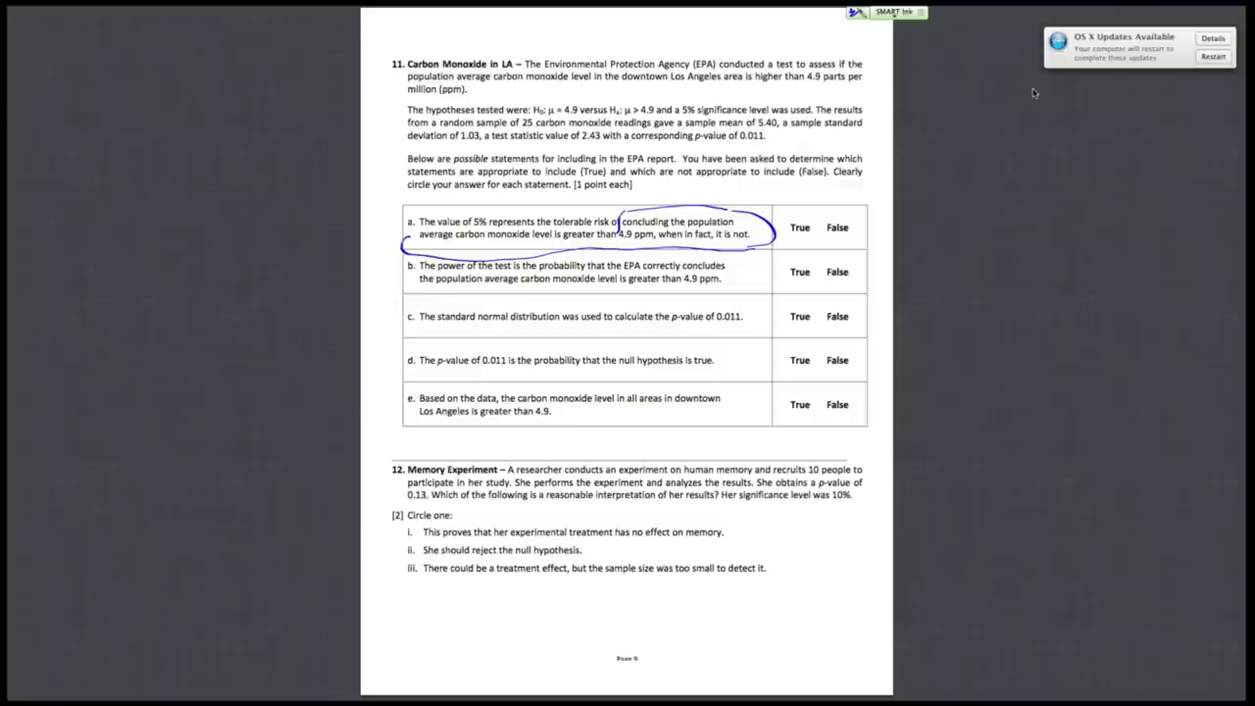
pyautogui.moveTo(743, 208); pyautogui.dragTo(767, 189)
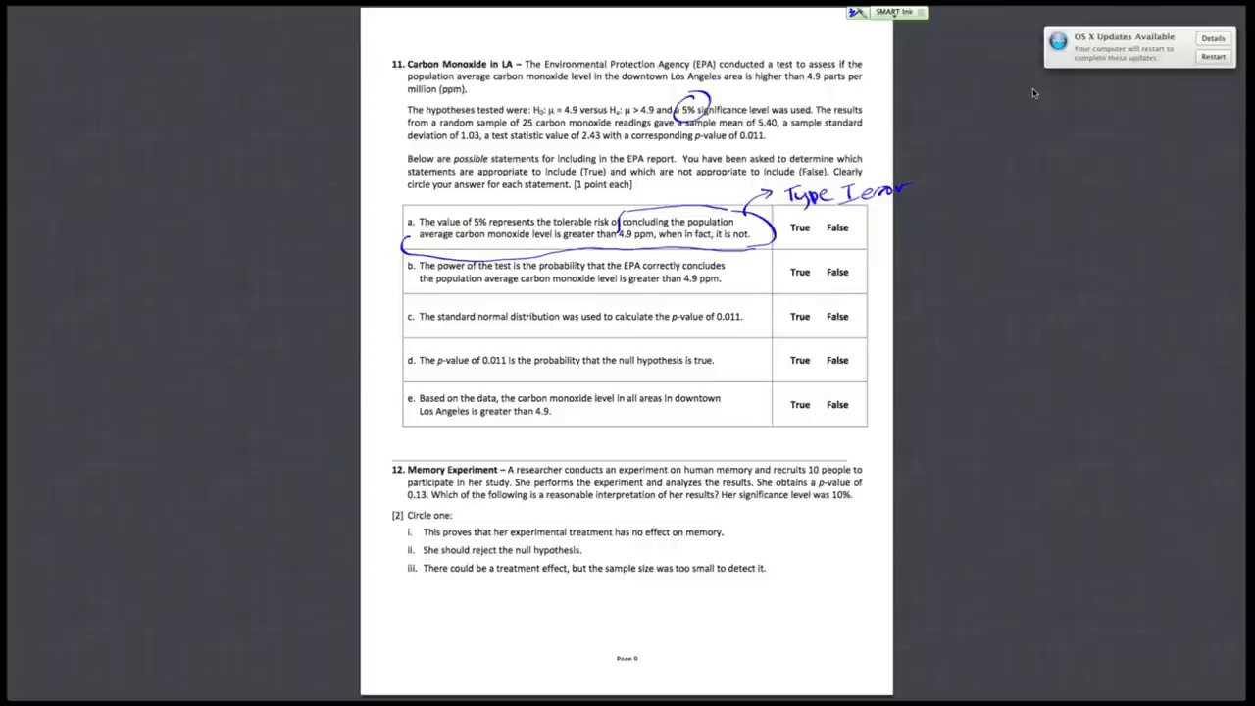
pyautogui.click(800, 227)
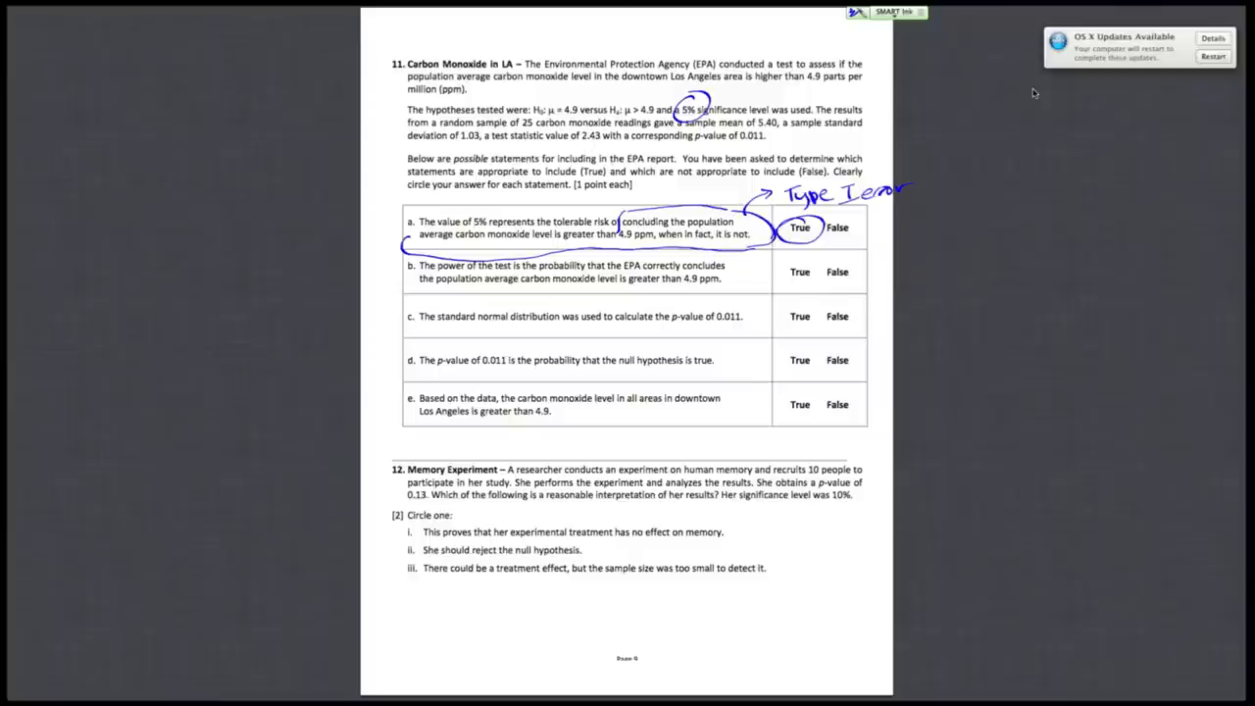
# - Underline statement b, circle True beside it, and begin underlining statement c
pyautogui.moveTo(436, 293); pyautogui.dragTo(598, 293)
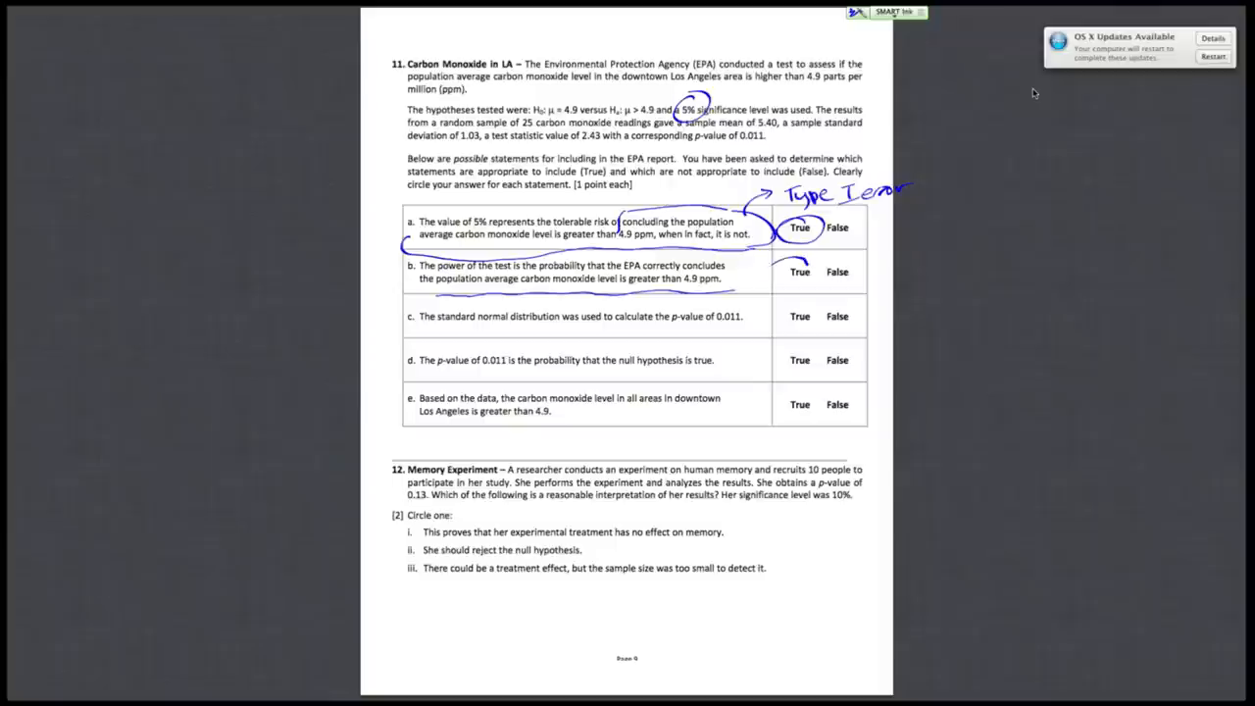
pyautogui.moveTo(775, 272); pyautogui.dragTo(829, 272)
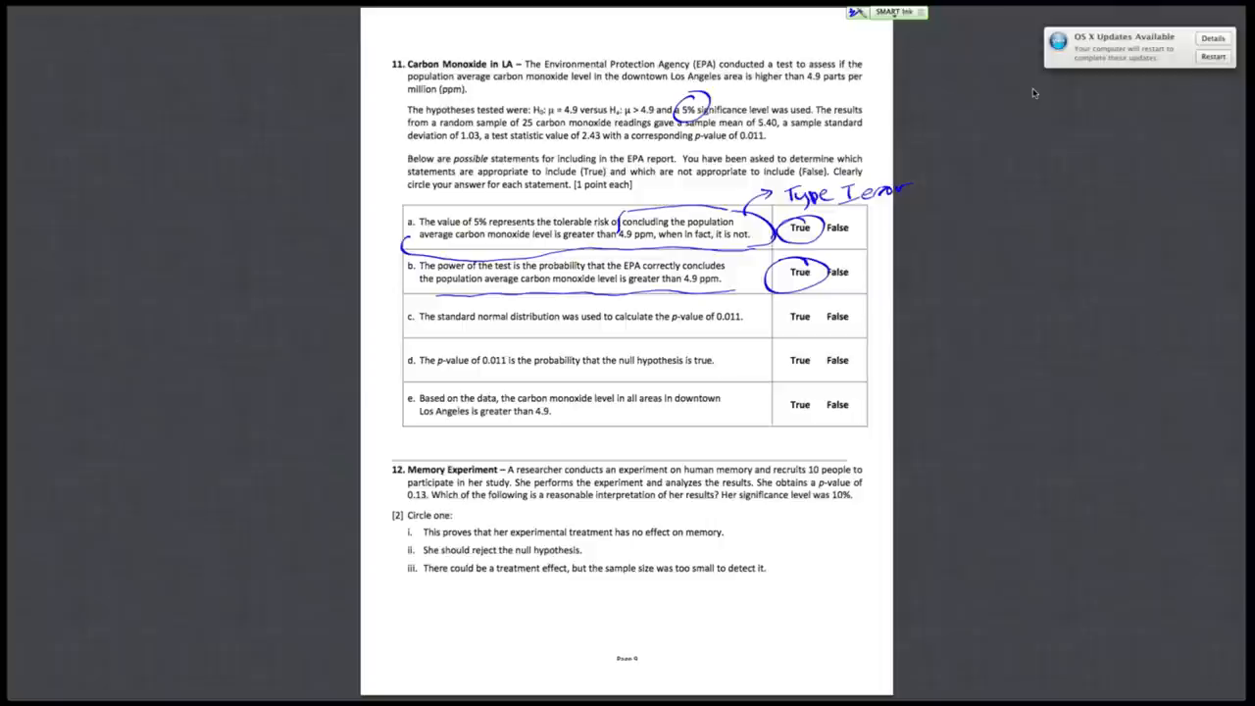
pyautogui.moveTo(431, 331); pyautogui.dragTo(476, 335)
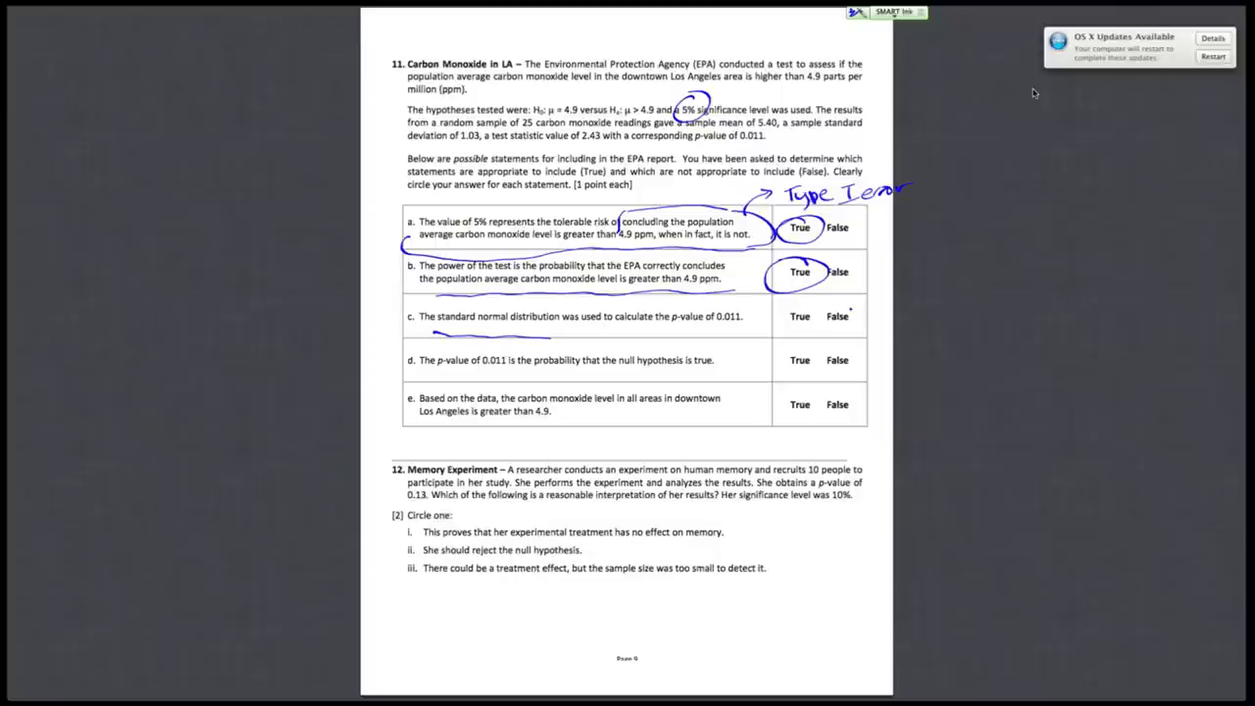
# - Circle False for c and d, cross out 'all areas' in e, and circle its False
pyautogui.moveTo(819, 304); pyautogui.dragTo(853, 329)
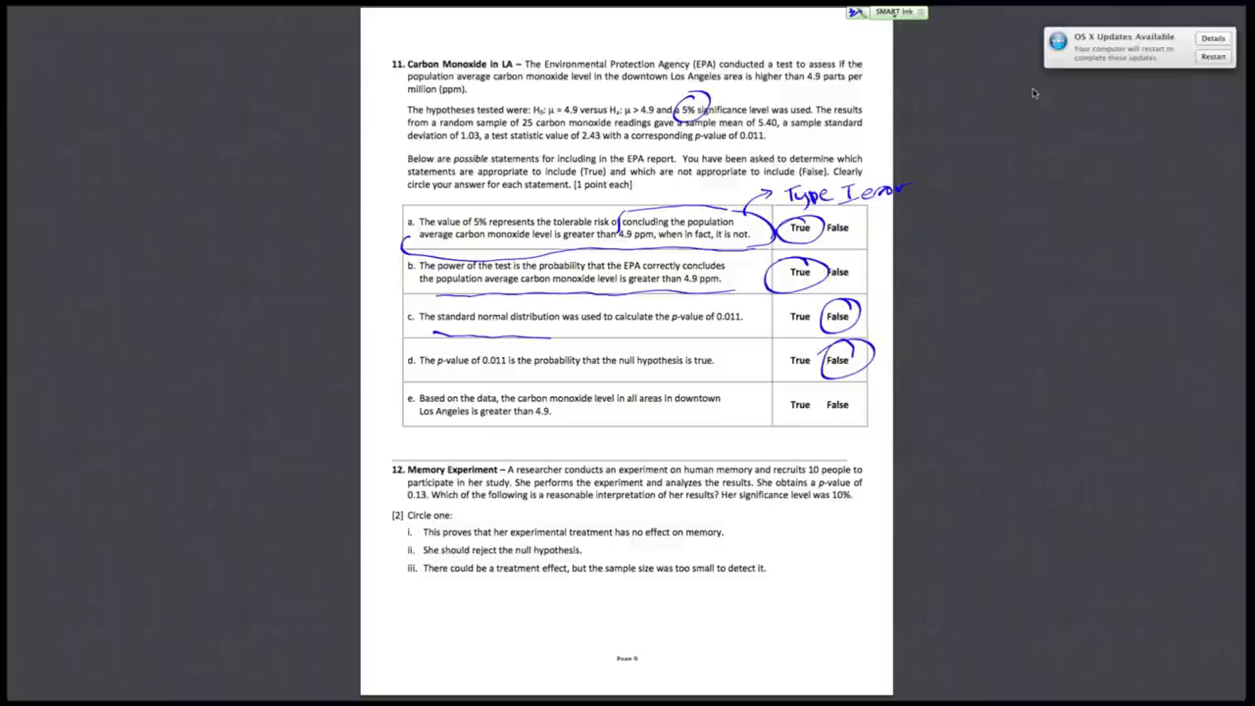
pyautogui.moveTo(603, 386); pyautogui.dragTo(662, 426)
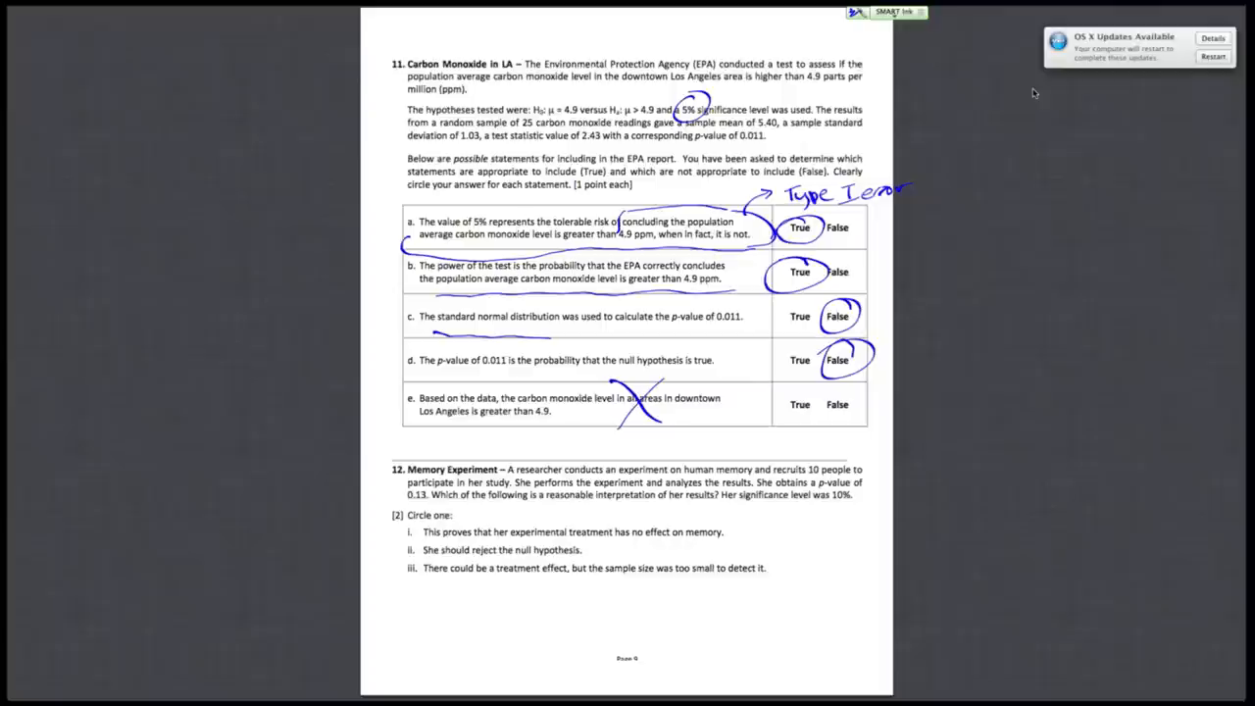
pyautogui.moveTo(819, 412); pyautogui.dragTo(873, 397)
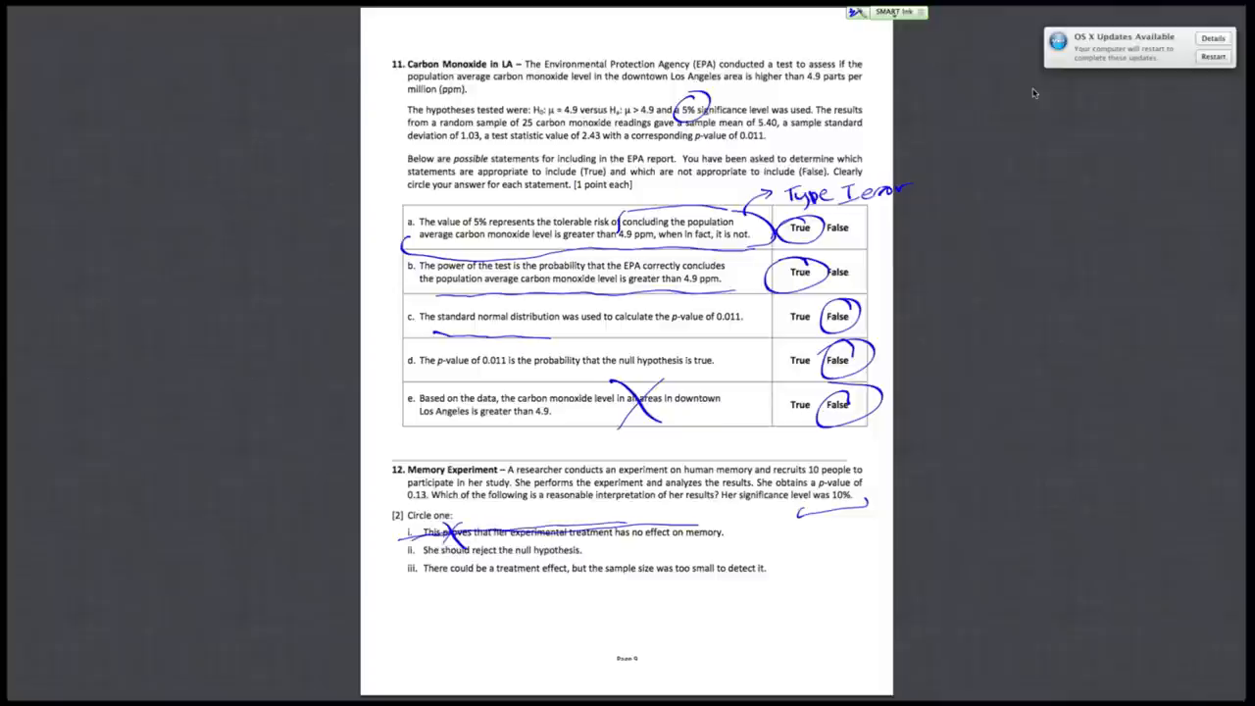
# - Strike through Q12 options i and ii and circle option iii as the answer
pyautogui.moveTo(412, 537); pyautogui.dragTo(731, 533)
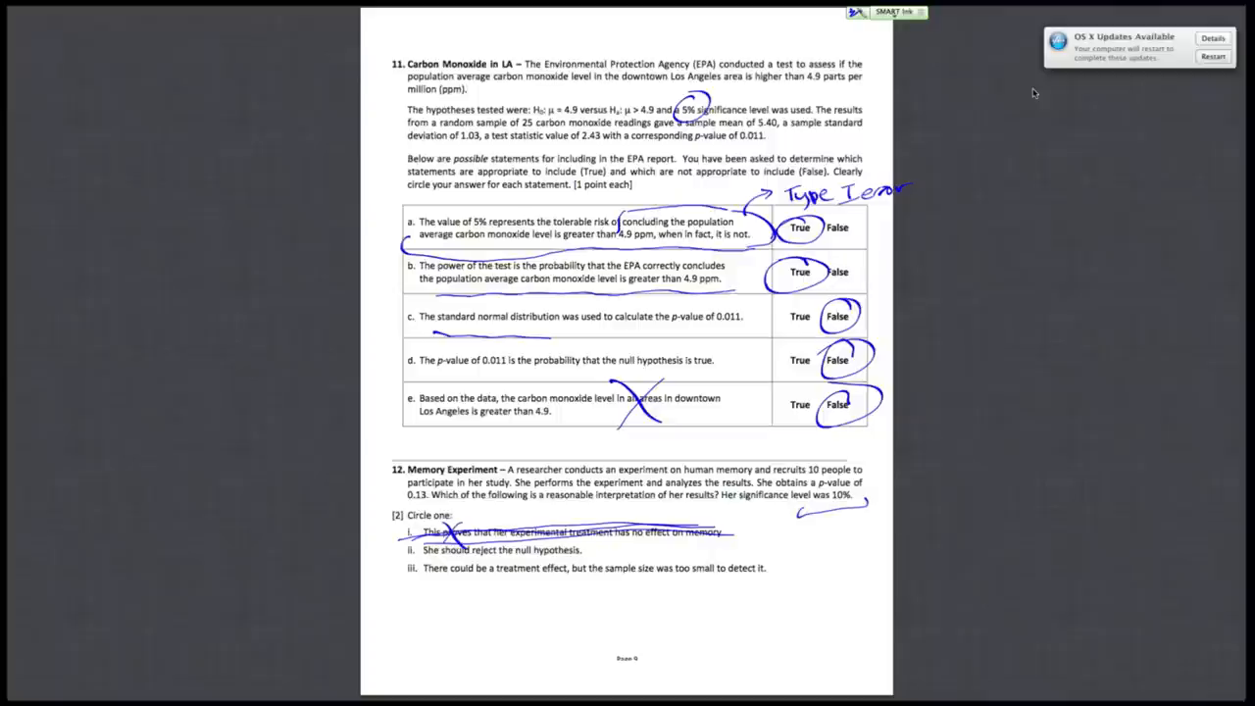
pyautogui.moveTo(422, 549); pyautogui.dragTo(583, 547)
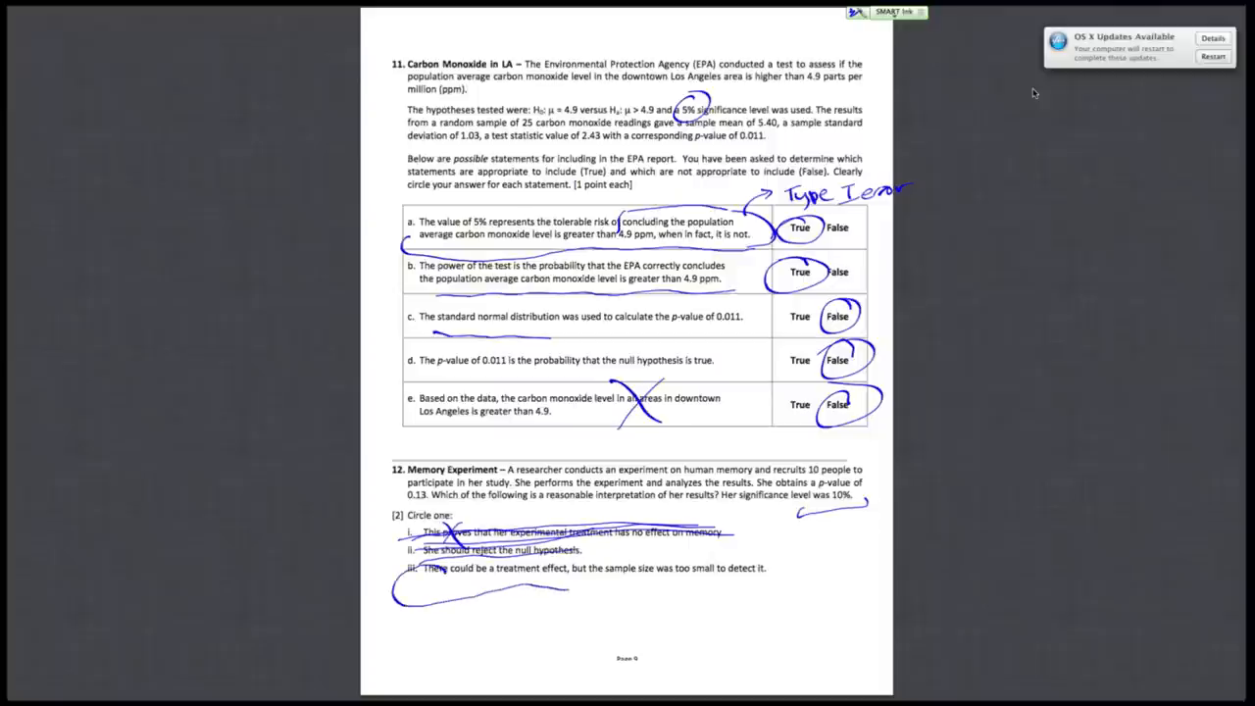
pyautogui.moveTo(569, 593); pyautogui.dragTo(794, 574)
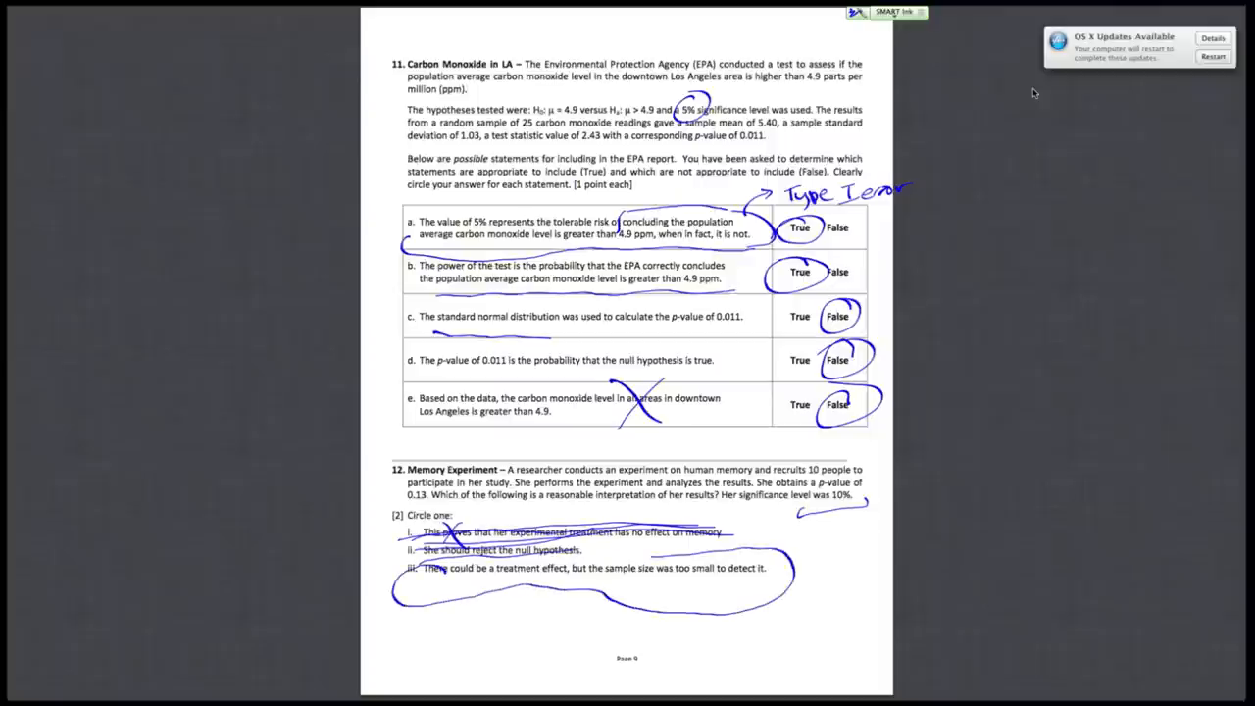